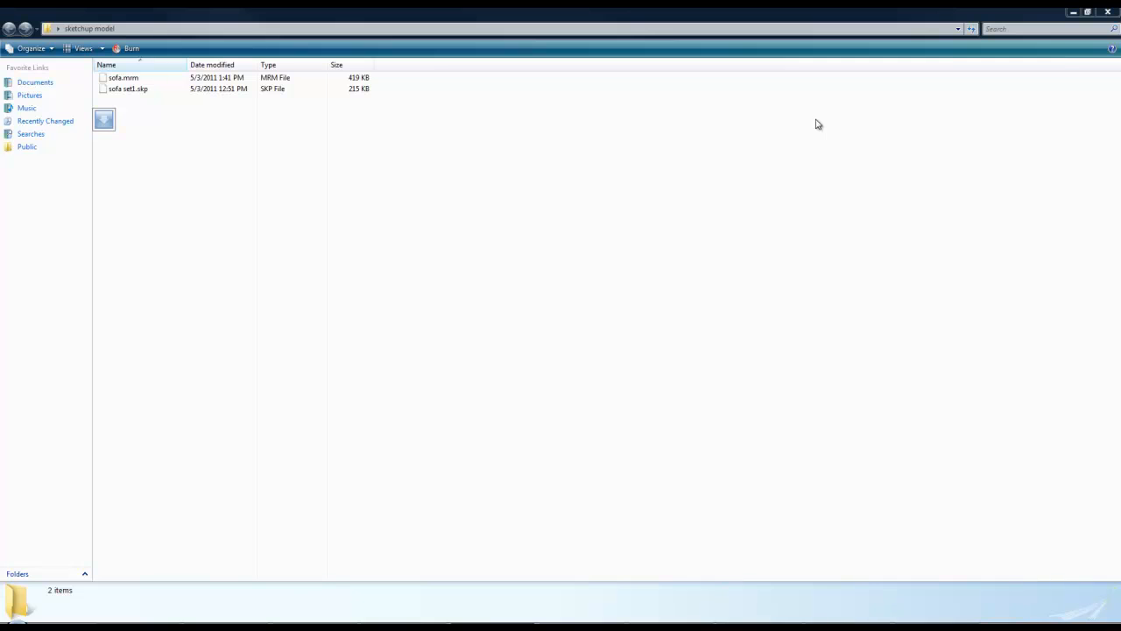
pyautogui.moveTo(26, 554)
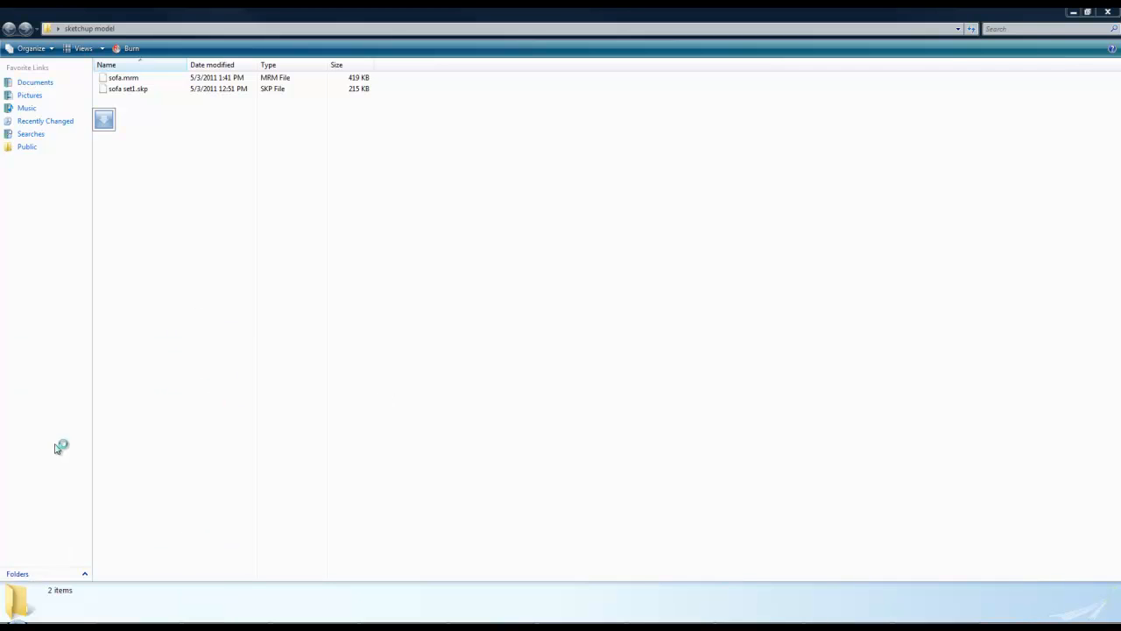
pyautogui.moveTo(347, 382)
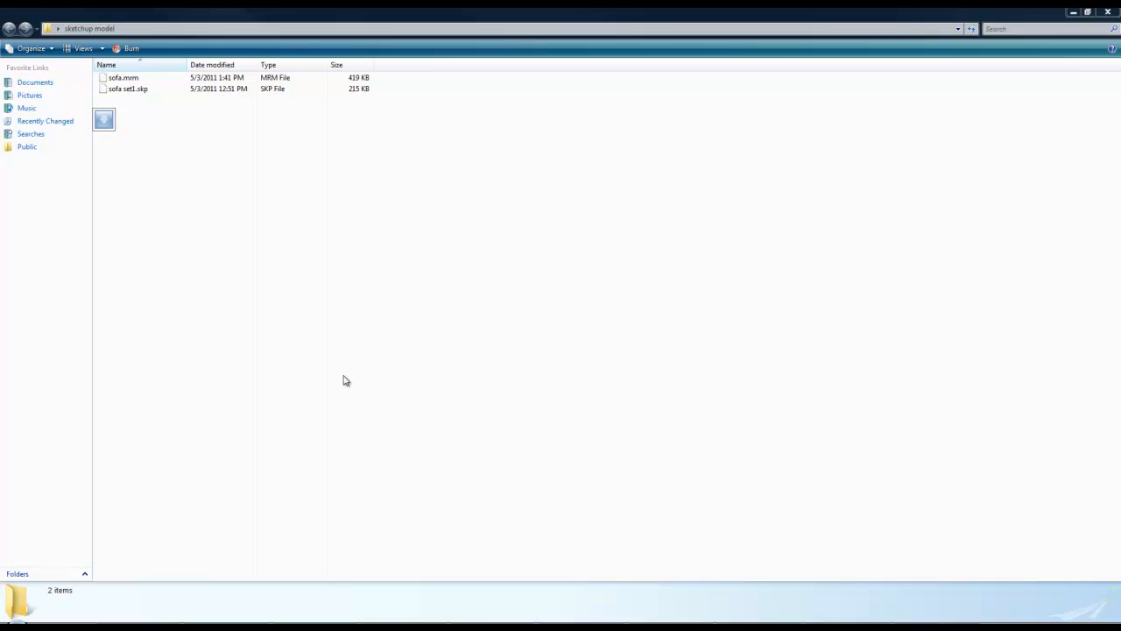
pyautogui.moveTo(366, 386)
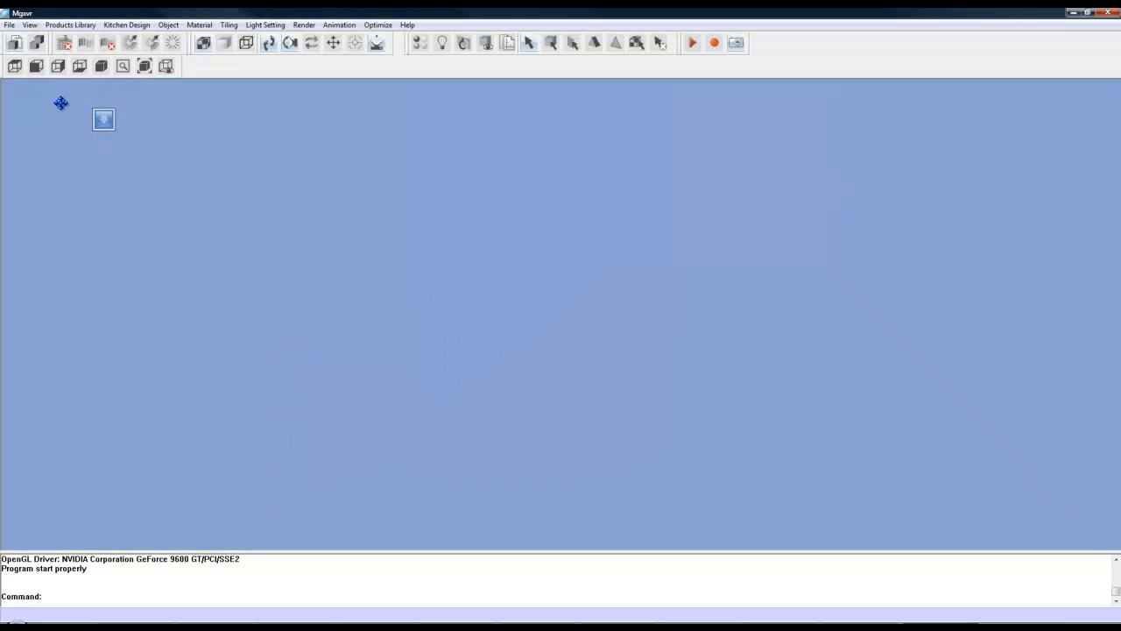
# Step: Start a SketchUp model import from the File menu and browse for the file
pyautogui.click(11, 25)
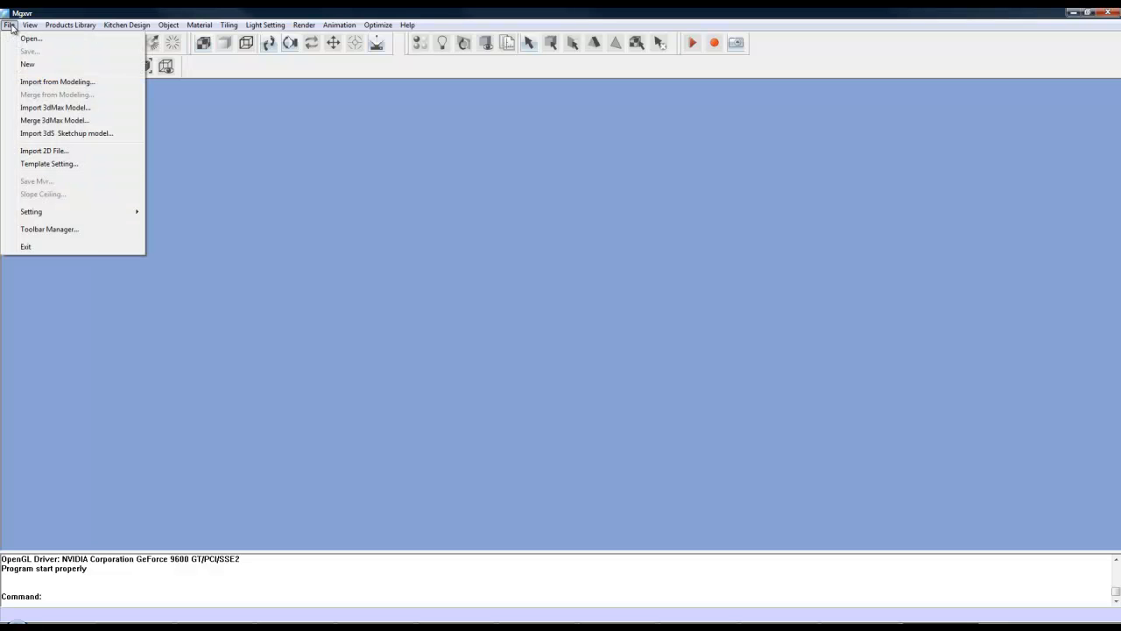
pyautogui.moveTo(68, 126)
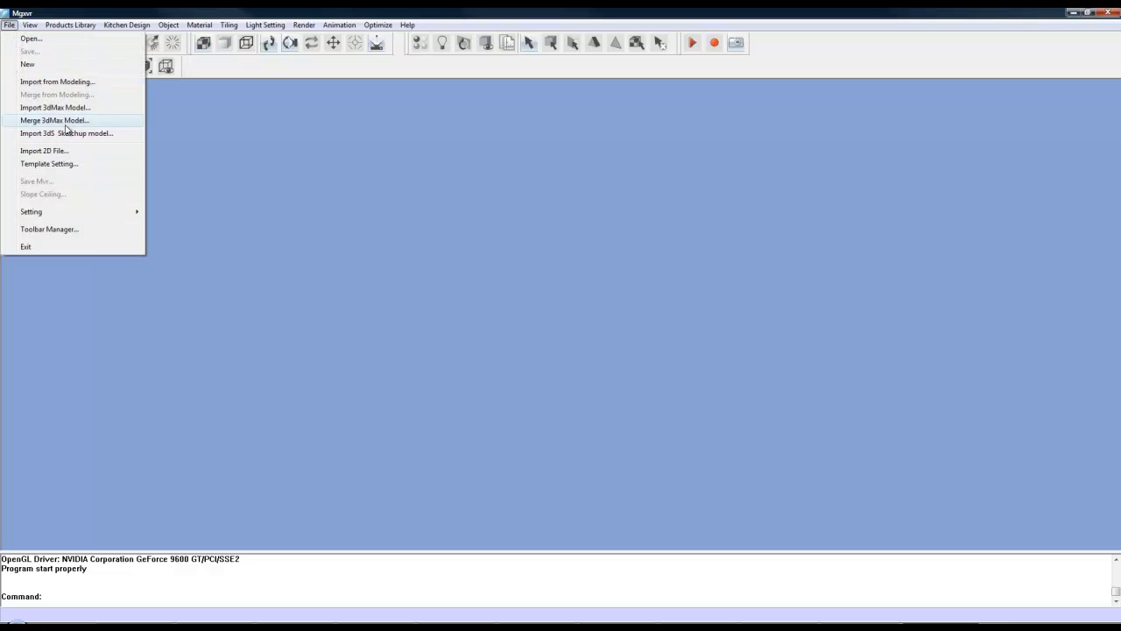
pyautogui.moveTo(120, 134)
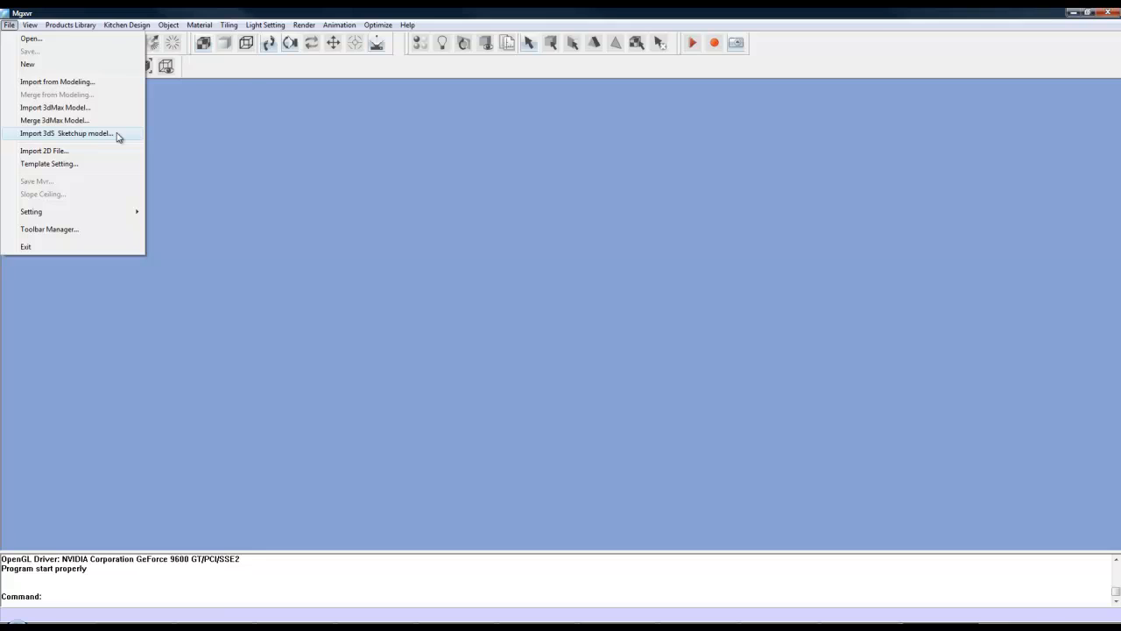
pyautogui.click(67, 133)
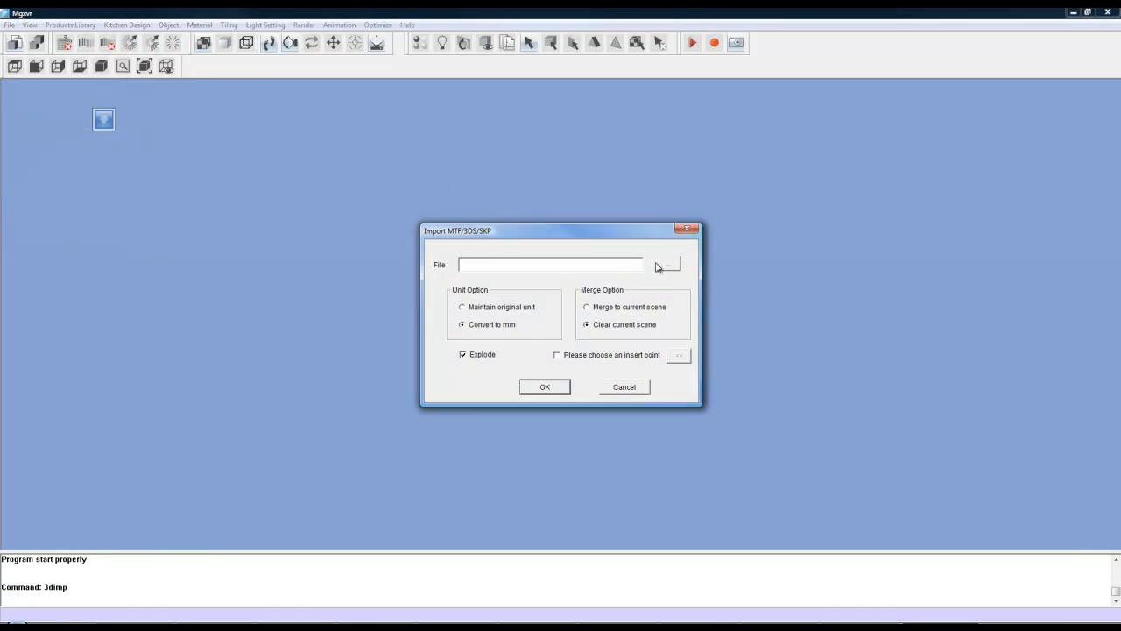
pyautogui.click(678, 265)
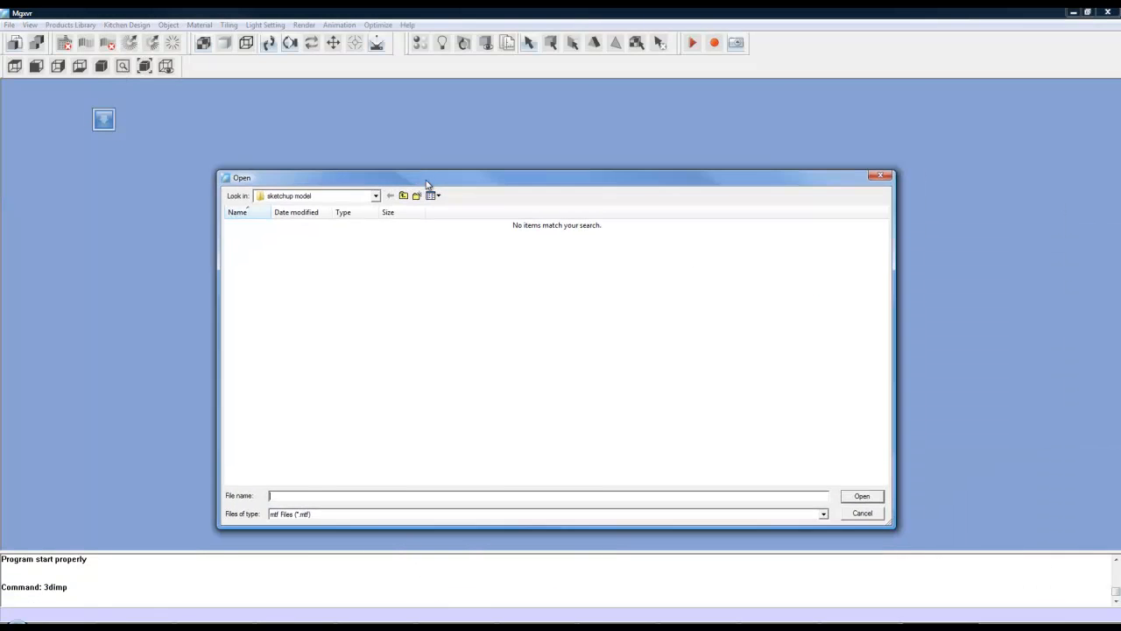
# Step: Filter to skp Files and choose sofa set1.skp as the model to import
pyautogui.click(822, 511)
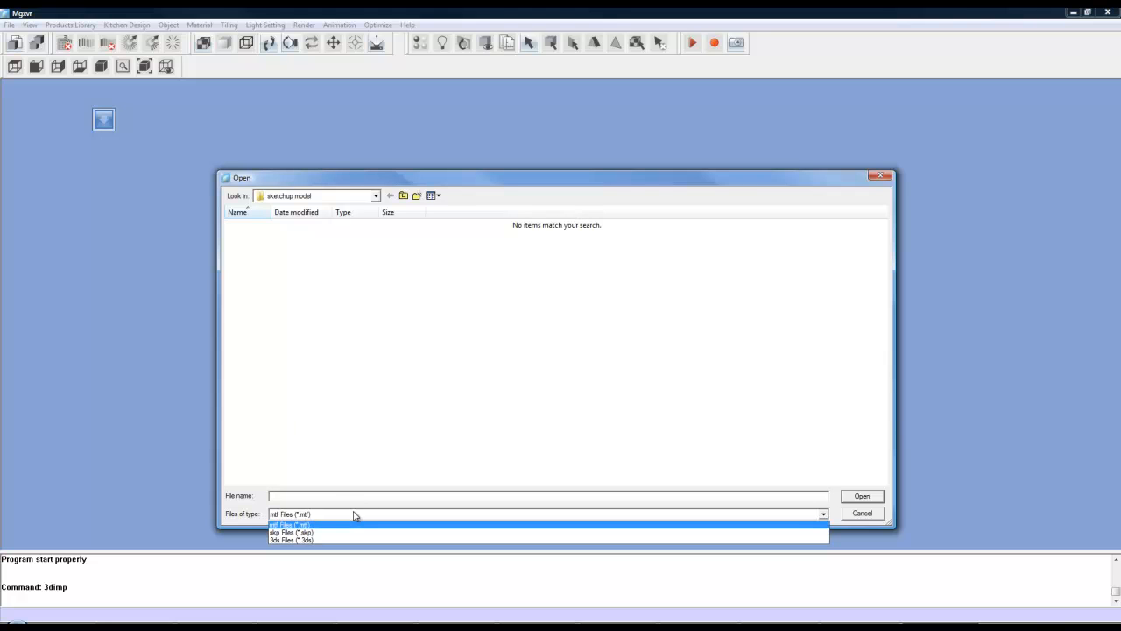
pyautogui.moveTo(329, 526)
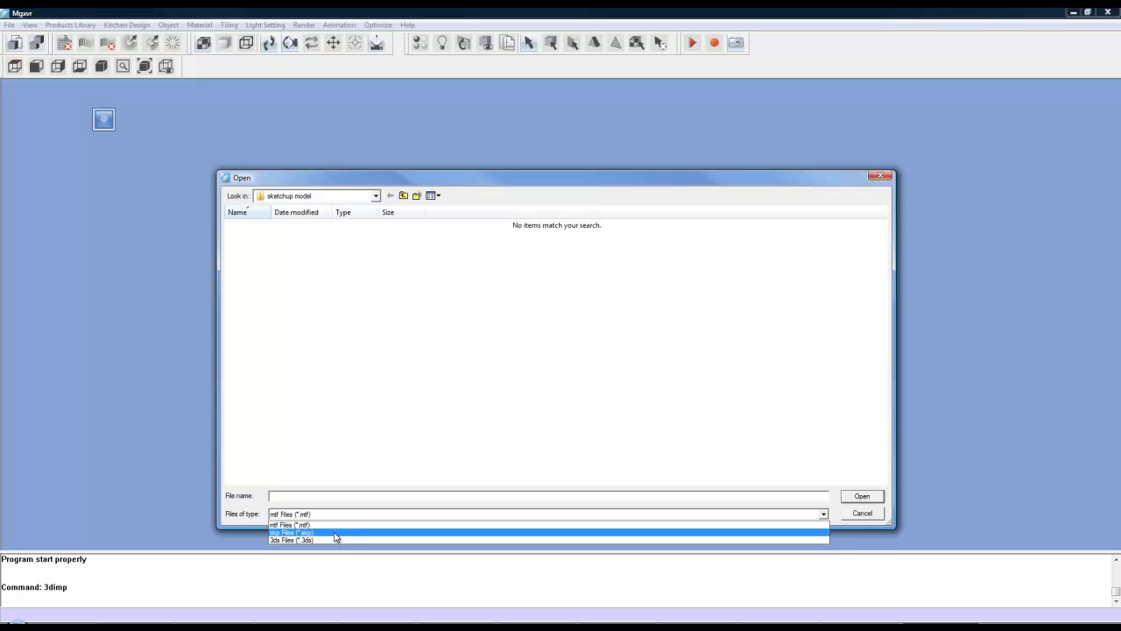
pyautogui.click(291, 533)
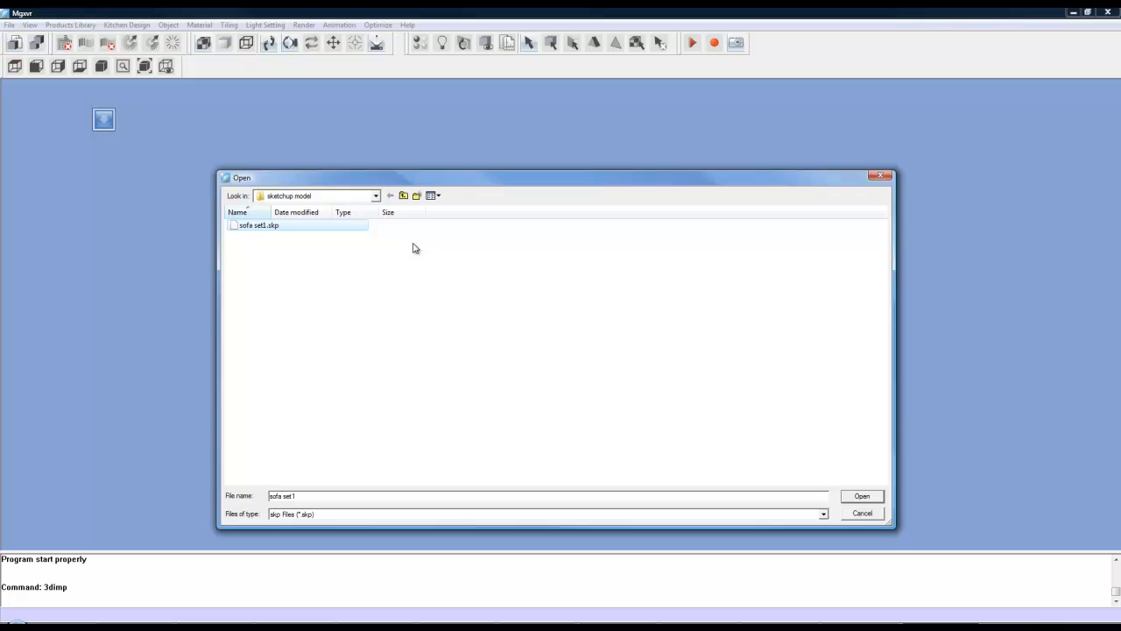
pyautogui.click(862, 496)
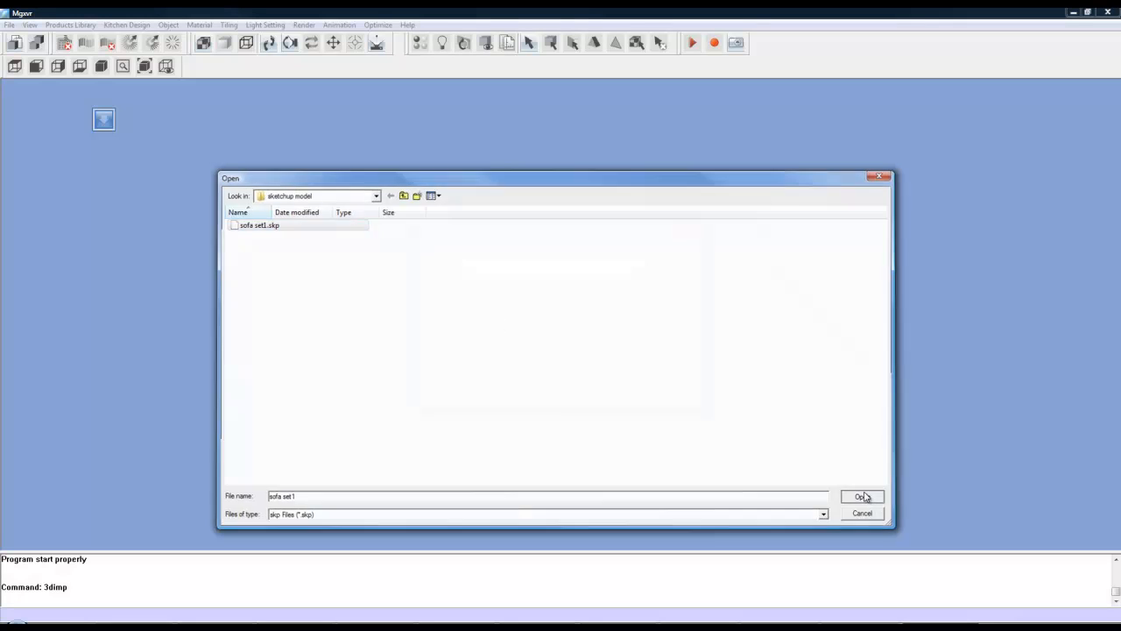
pyautogui.click(864, 498)
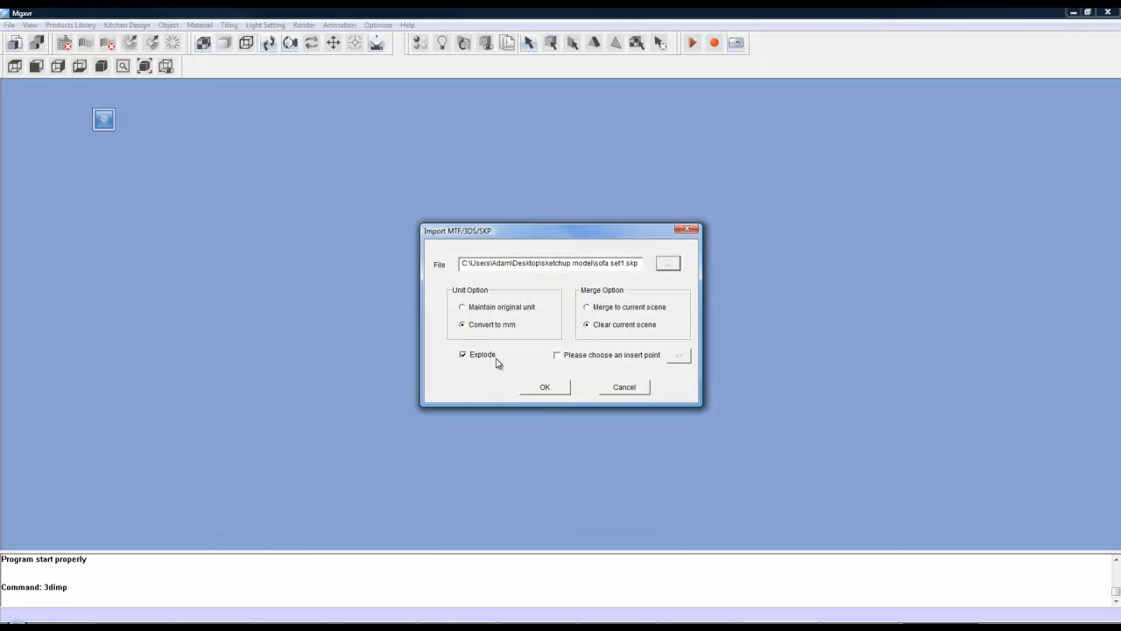
pyautogui.moveTo(484, 361)
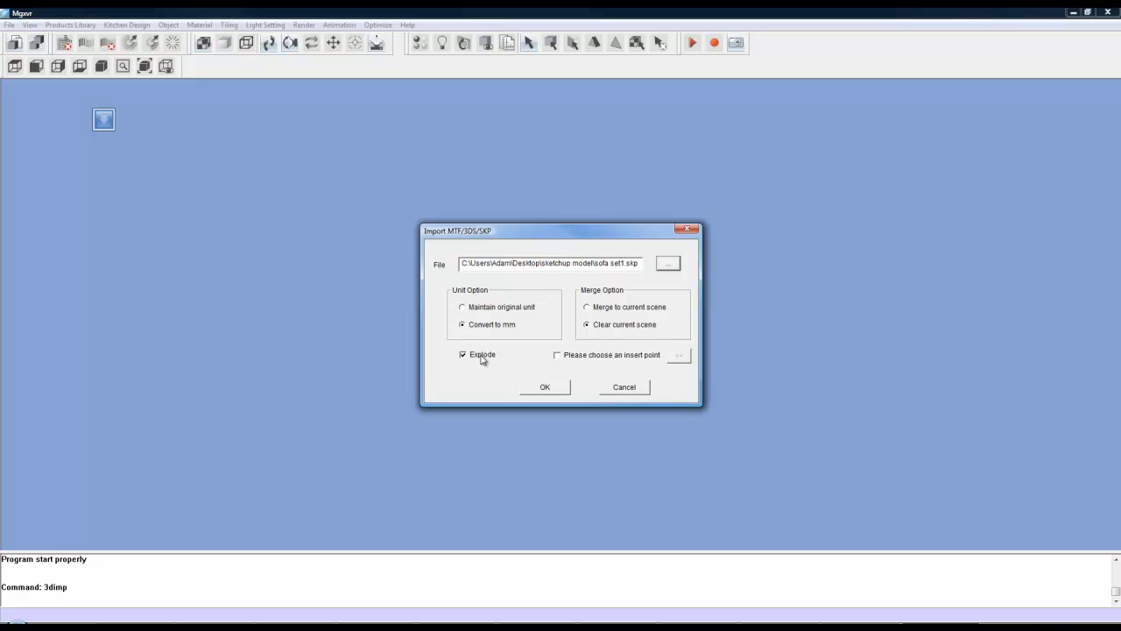
# Step: Import the sofa set with Explode unchecked and dismiss the surface quantity message
pyautogui.click(462, 354)
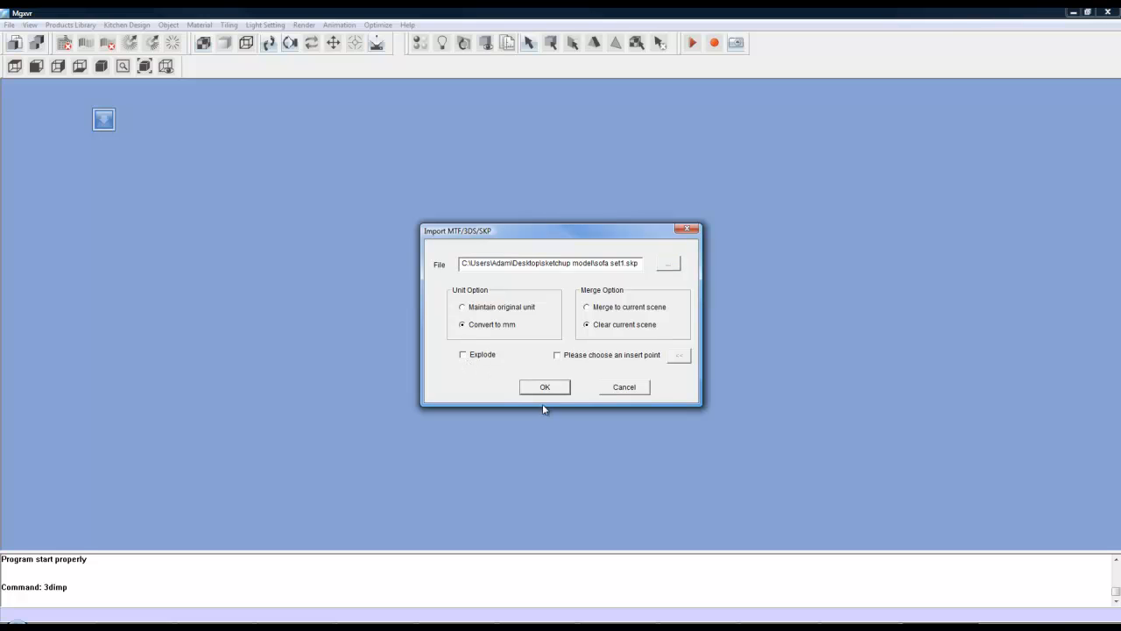
pyautogui.moveTo(519, 359)
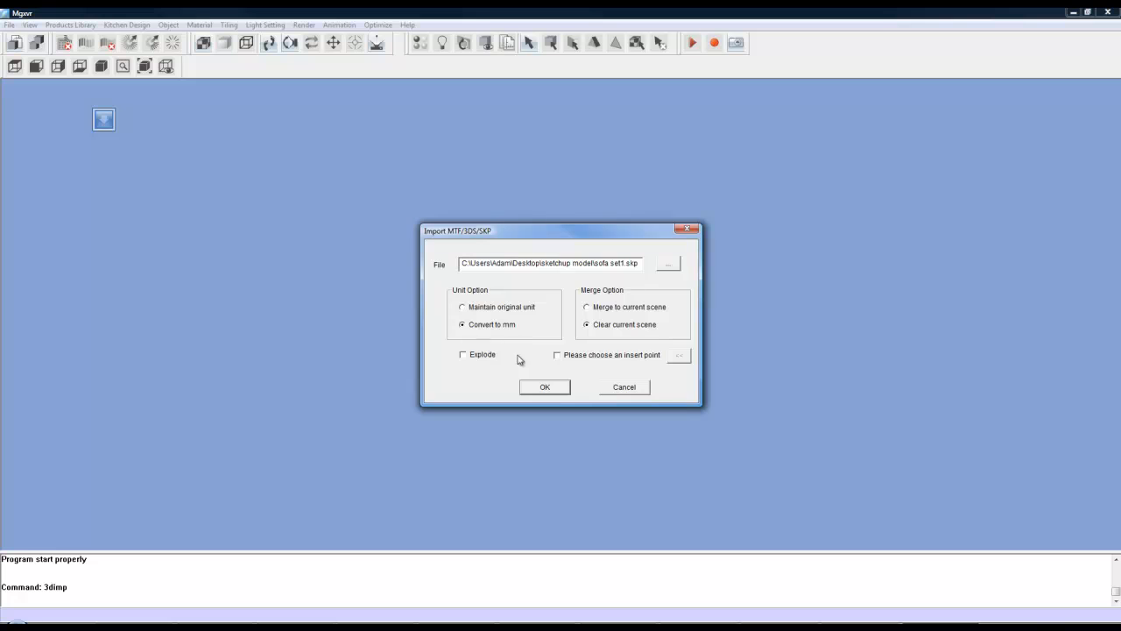
pyautogui.click(544, 387)
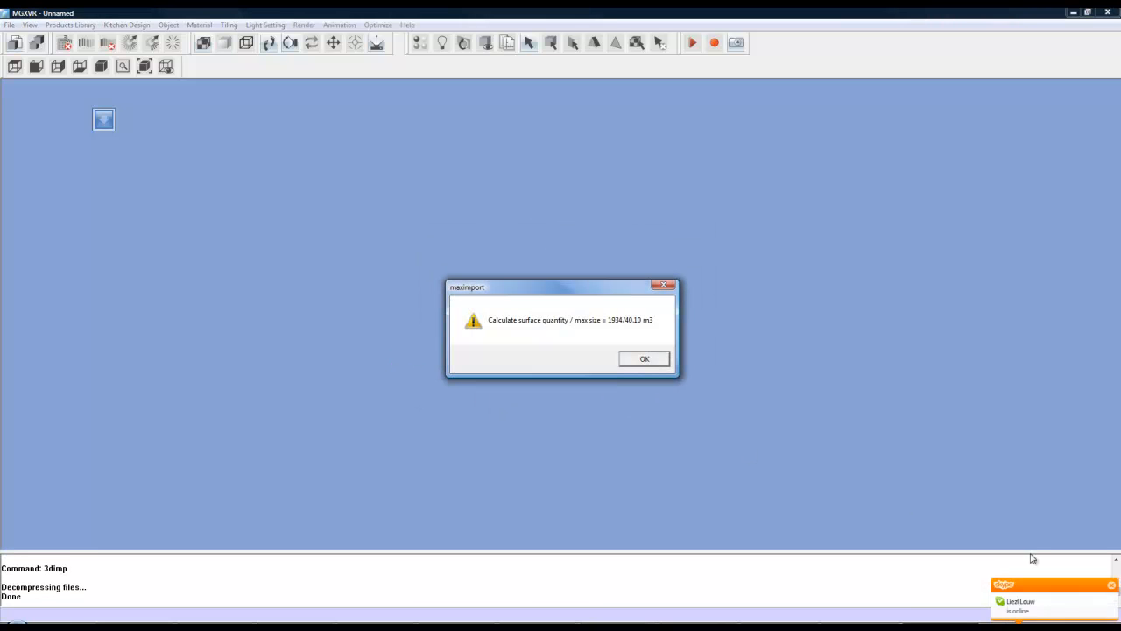
pyautogui.click(645, 358)
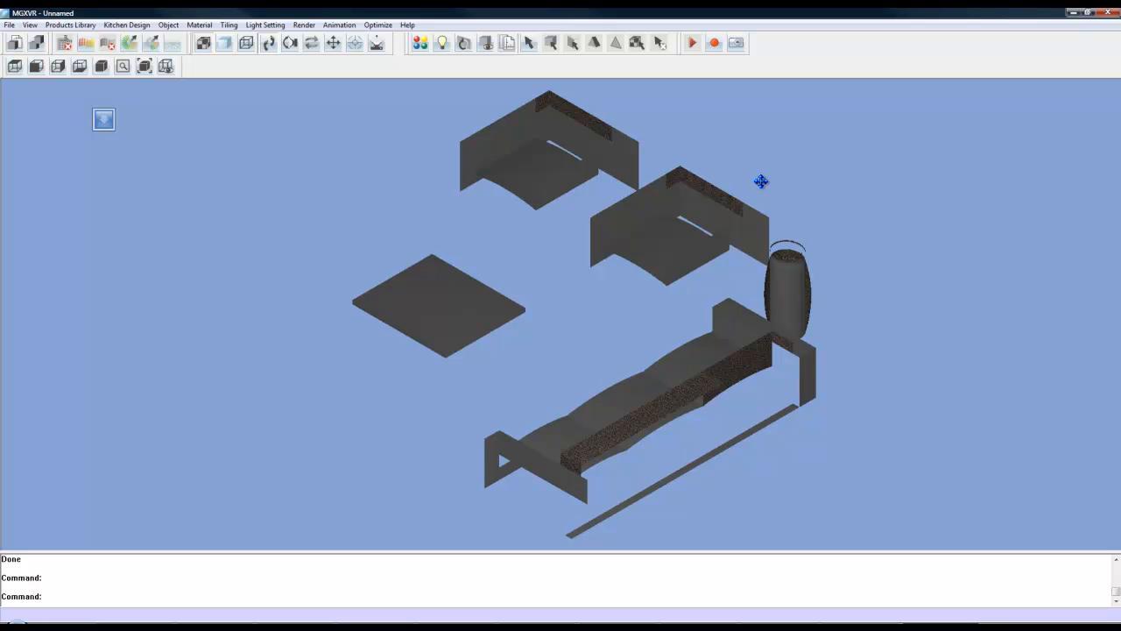
pyautogui.moveTo(259, 161)
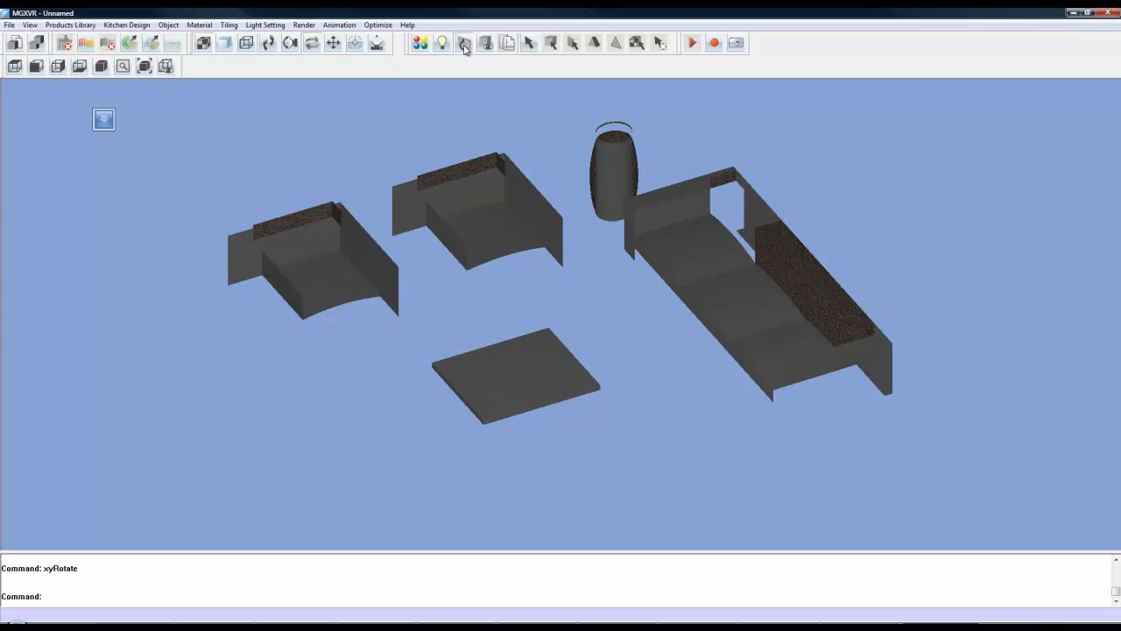
# Step: Check Connected Faces in Surface Orientation and scan at viewport to correct reversed faces
pyautogui.click(456, 45)
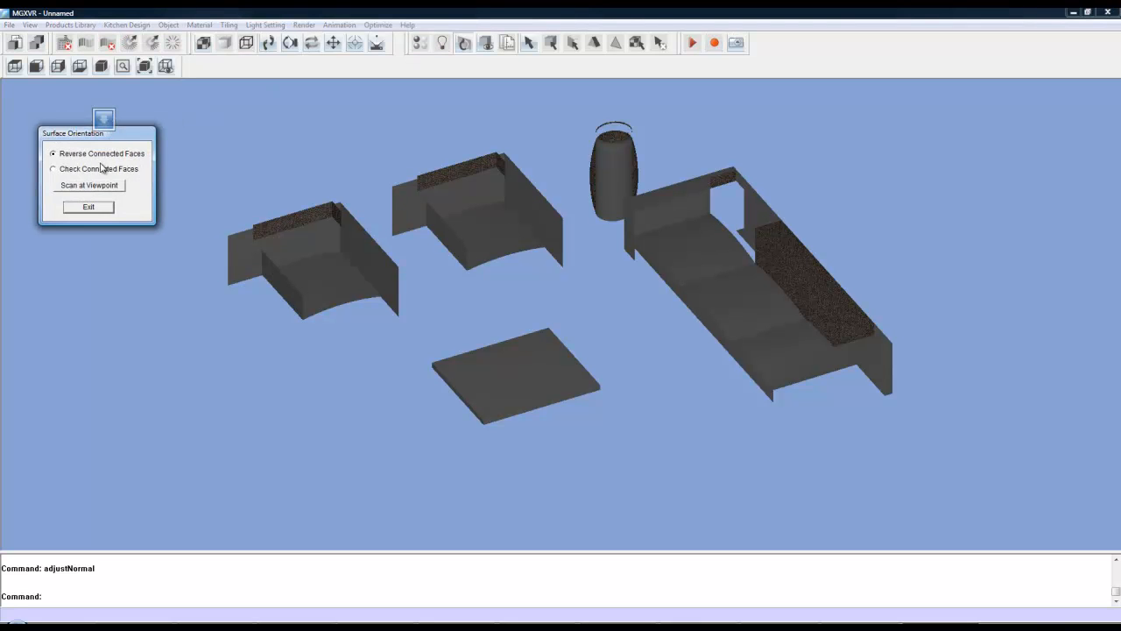
pyautogui.moveTo(63, 173)
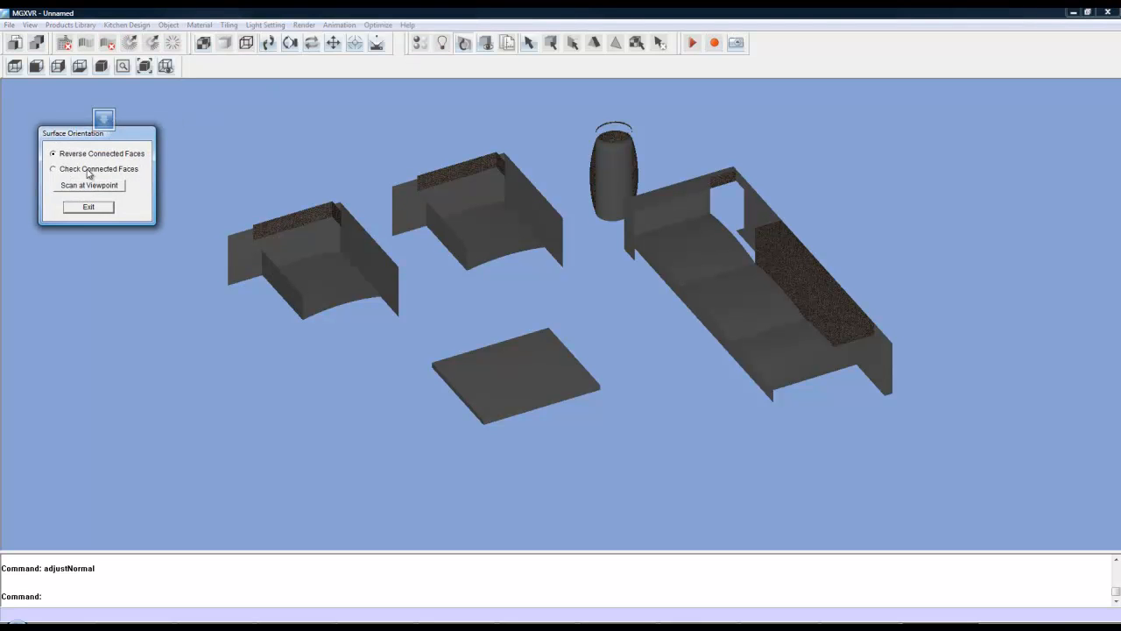
pyautogui.click(53, 169)
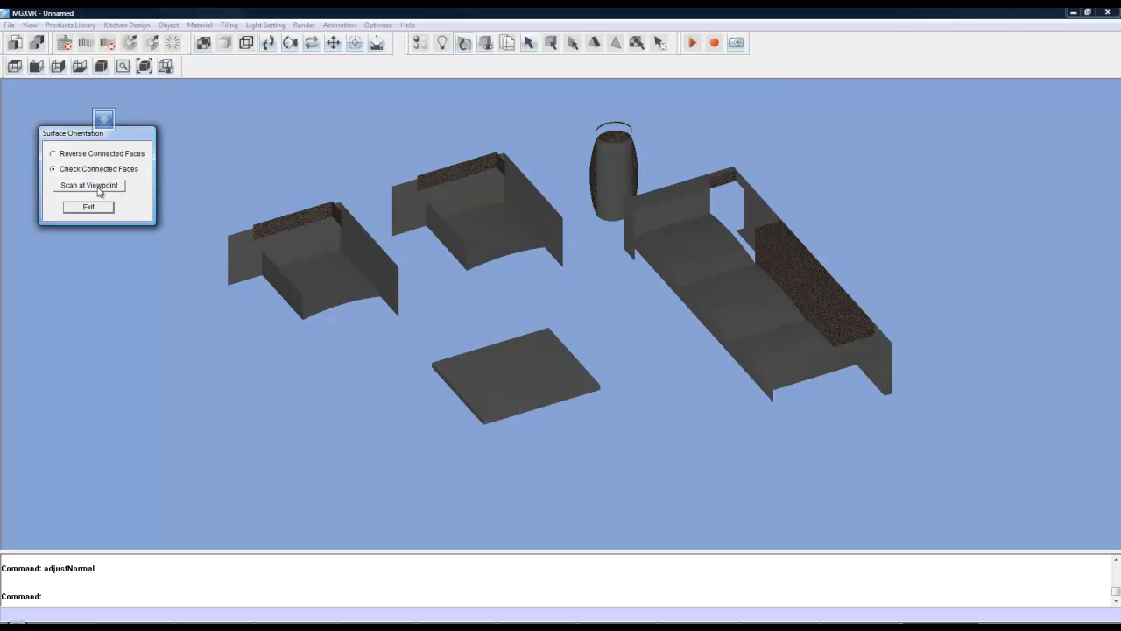
pyautogui.click(88, 186)
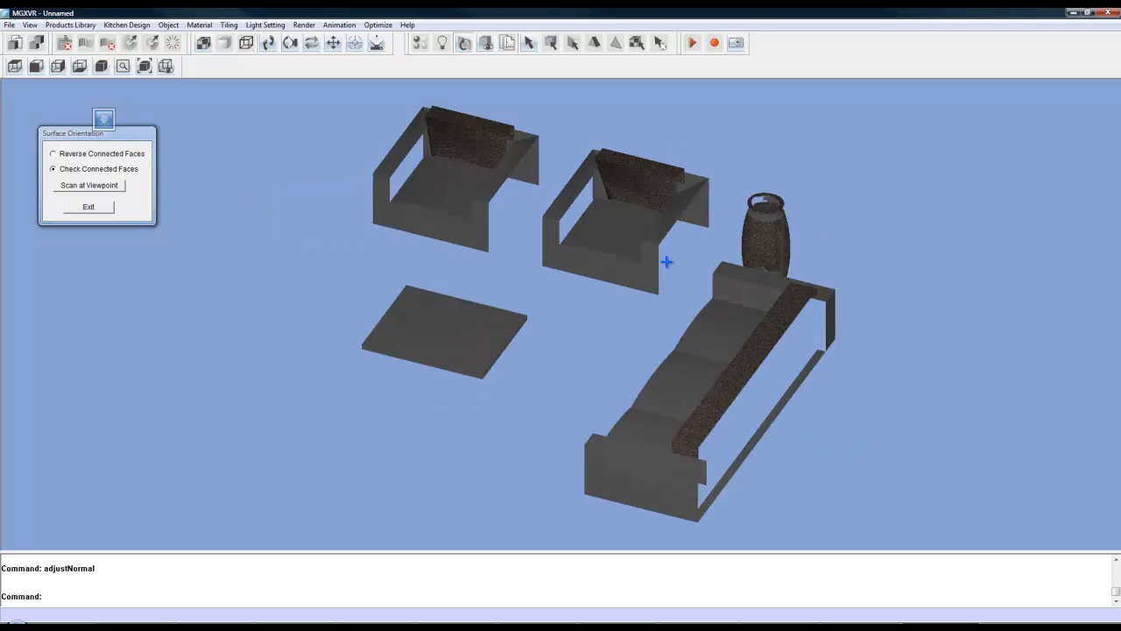
pyautogui.click(87, 186)
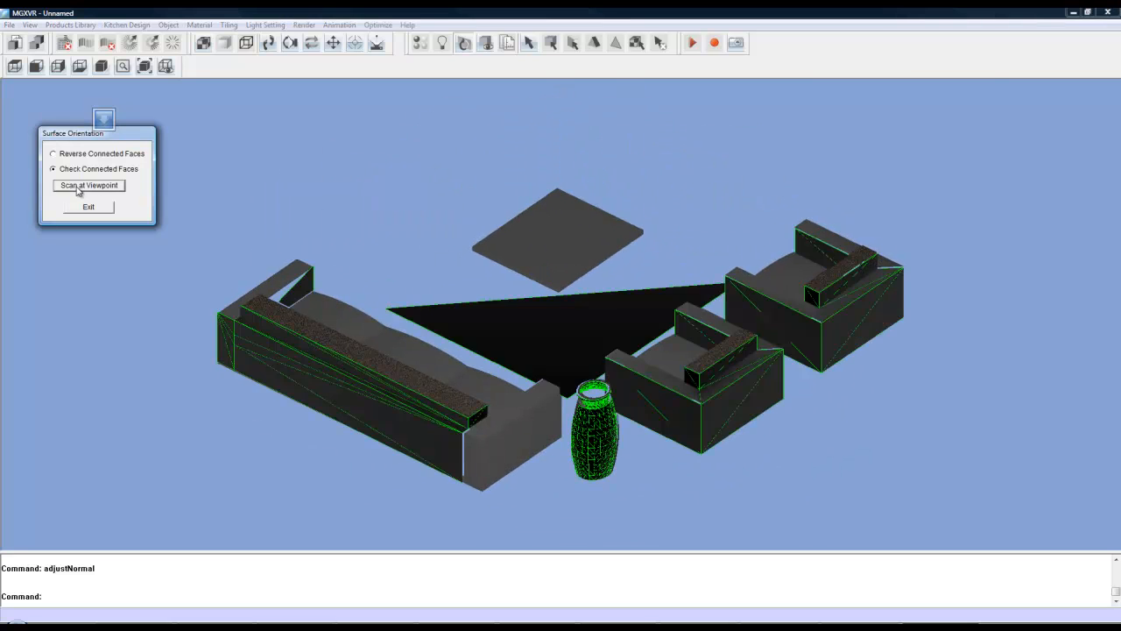
pyautogui.click(88, 185)
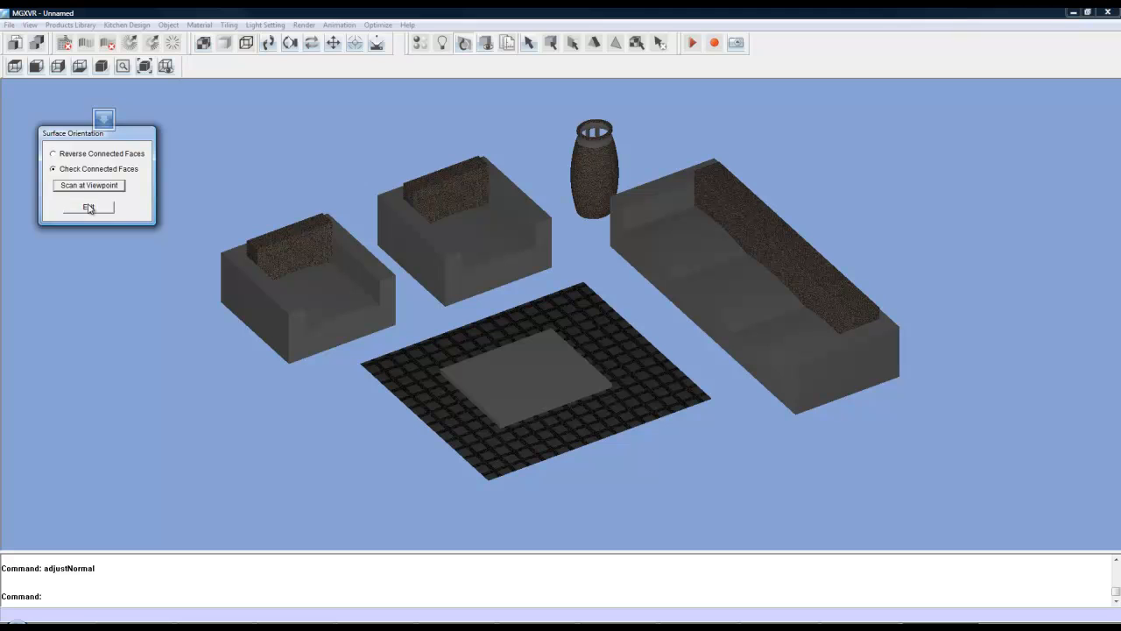
pyautogui.click(88, 207)
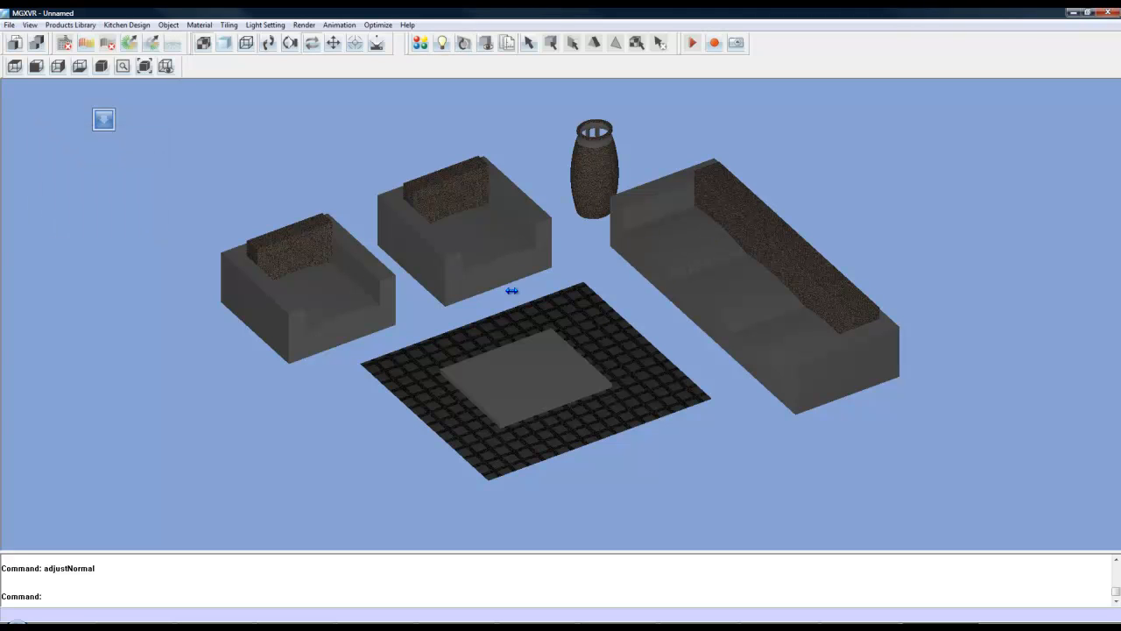
pyautogui.moveTo(426, 262)
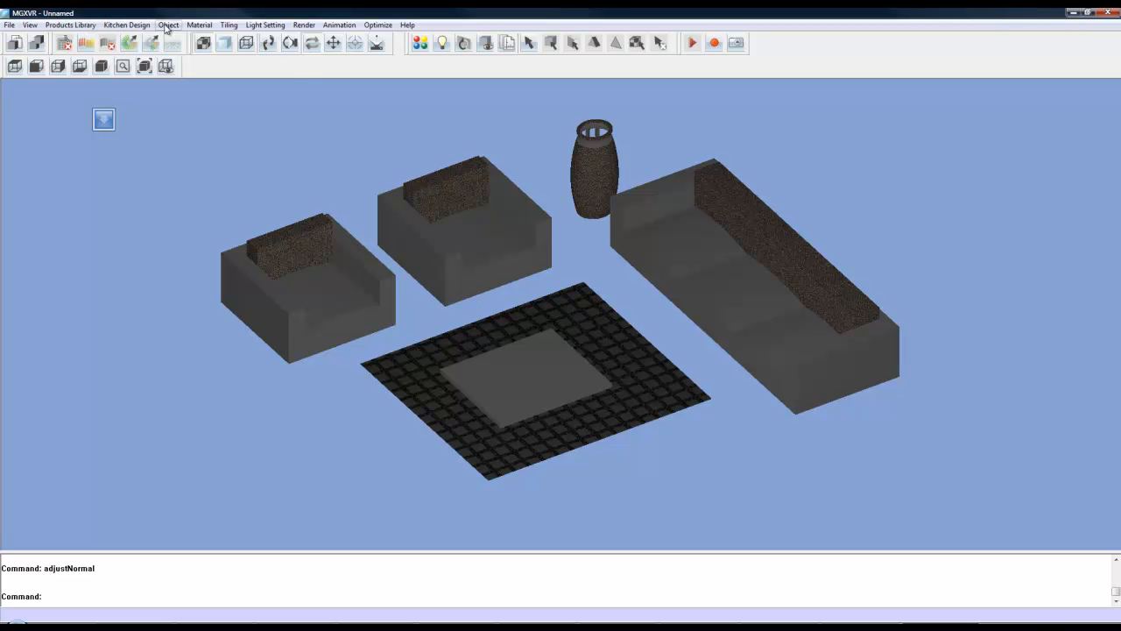
# Step: Turn Snap On and export the whole scene as sofa.mrm, replacing the existing block
pyautogui.click(176, 24)
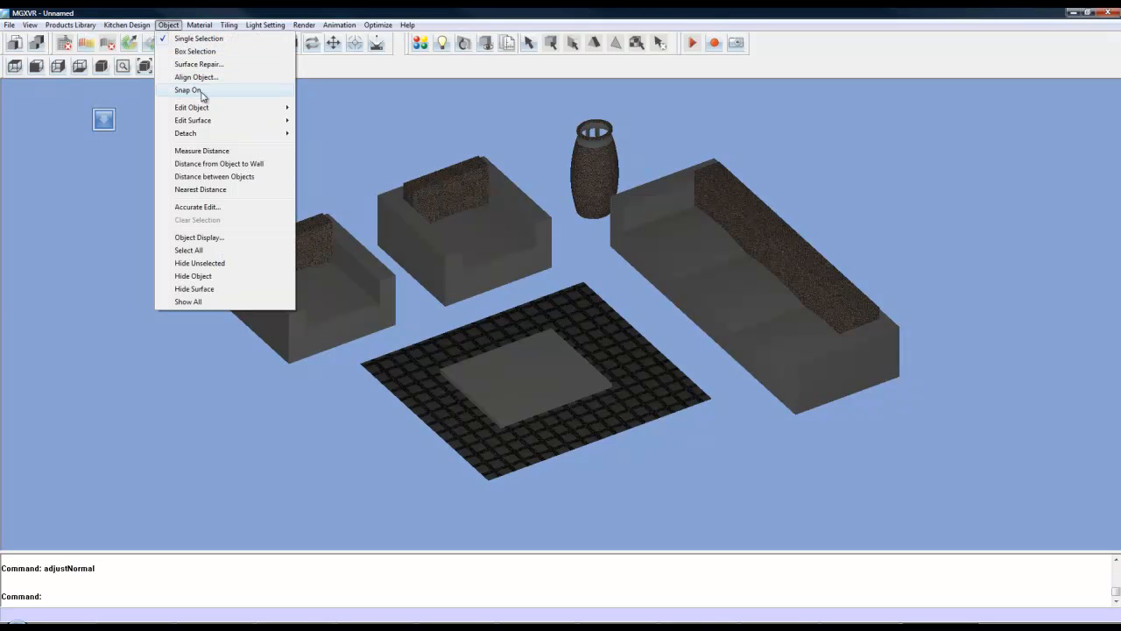
pyautogui.click(189, 91)
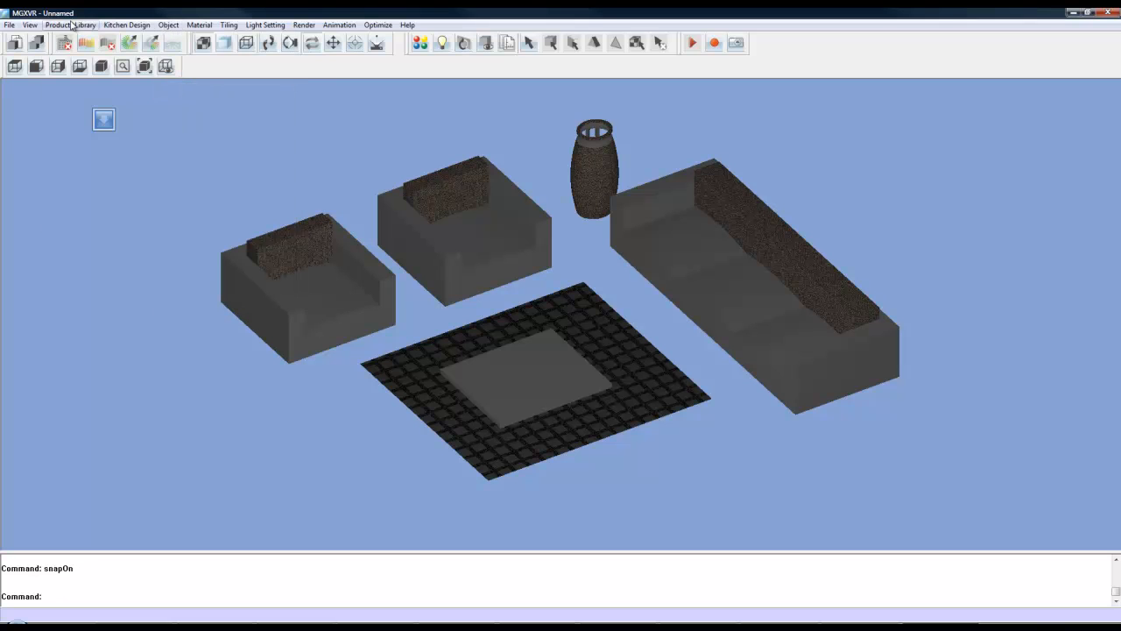
pyautogui.click(72, 24)
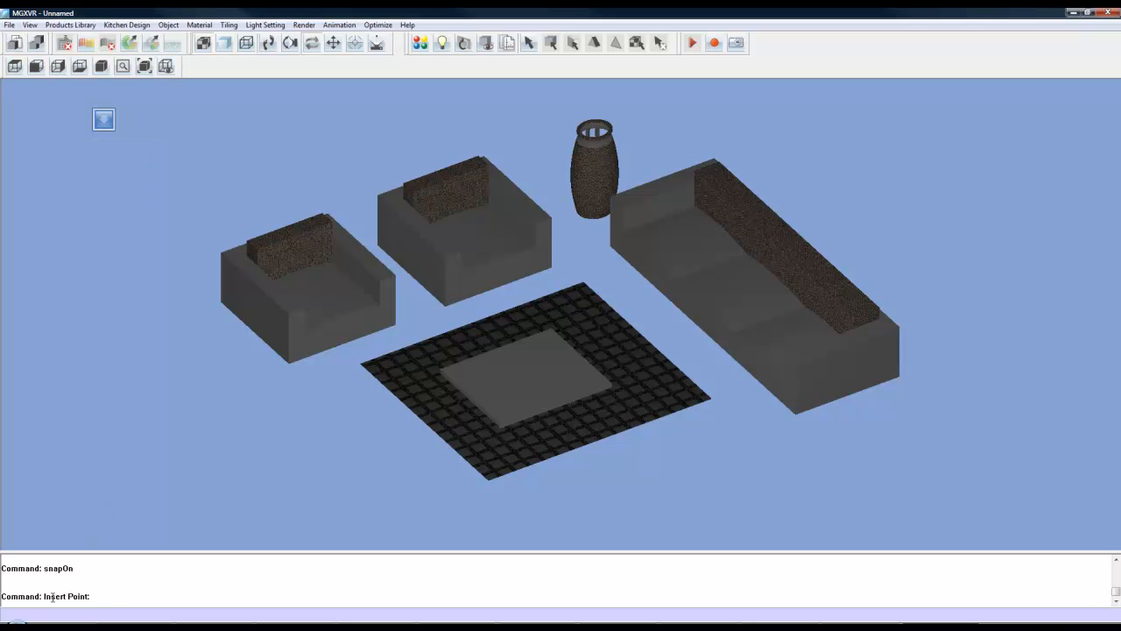
pyautogui.moveTo(257, 459)
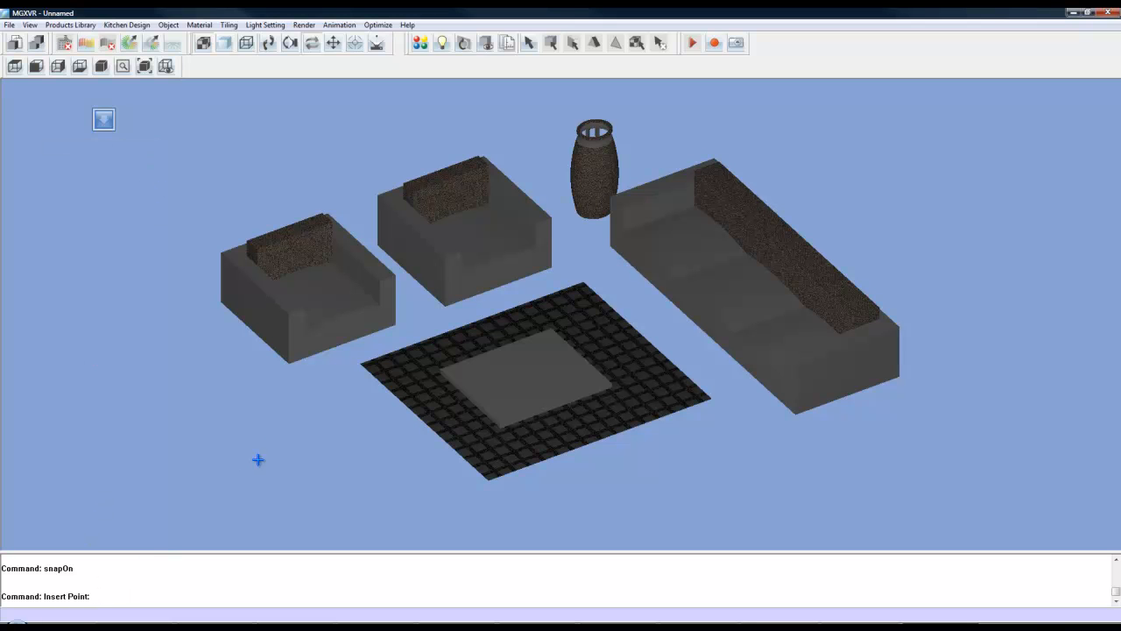
pyautogui.moveTo(270, 372)
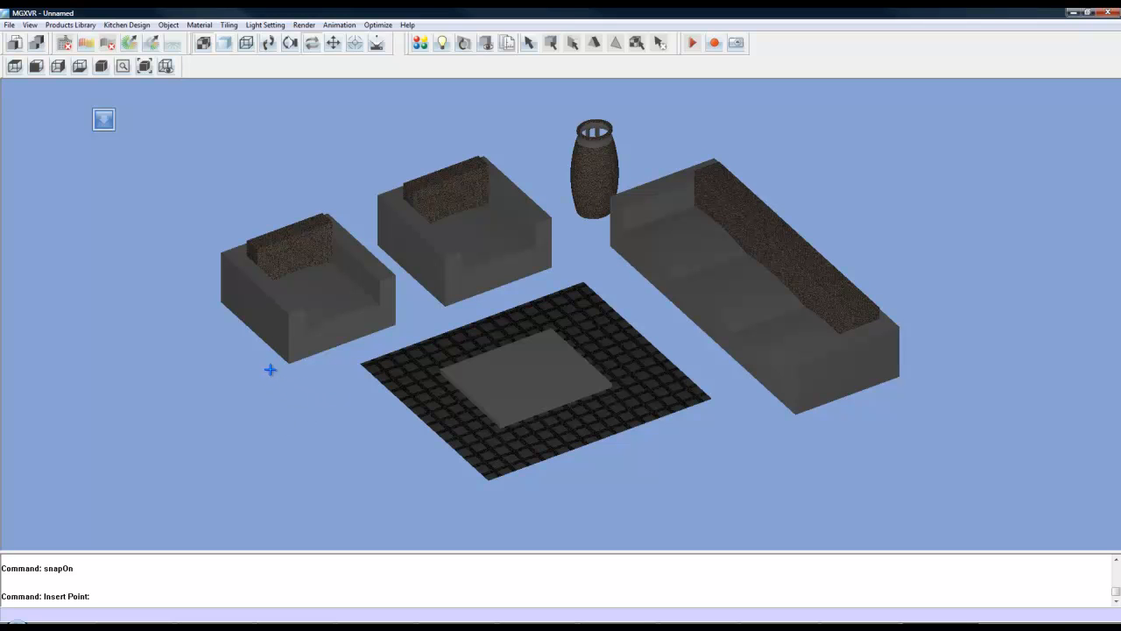
pyautogui.moveTo(287, 363)
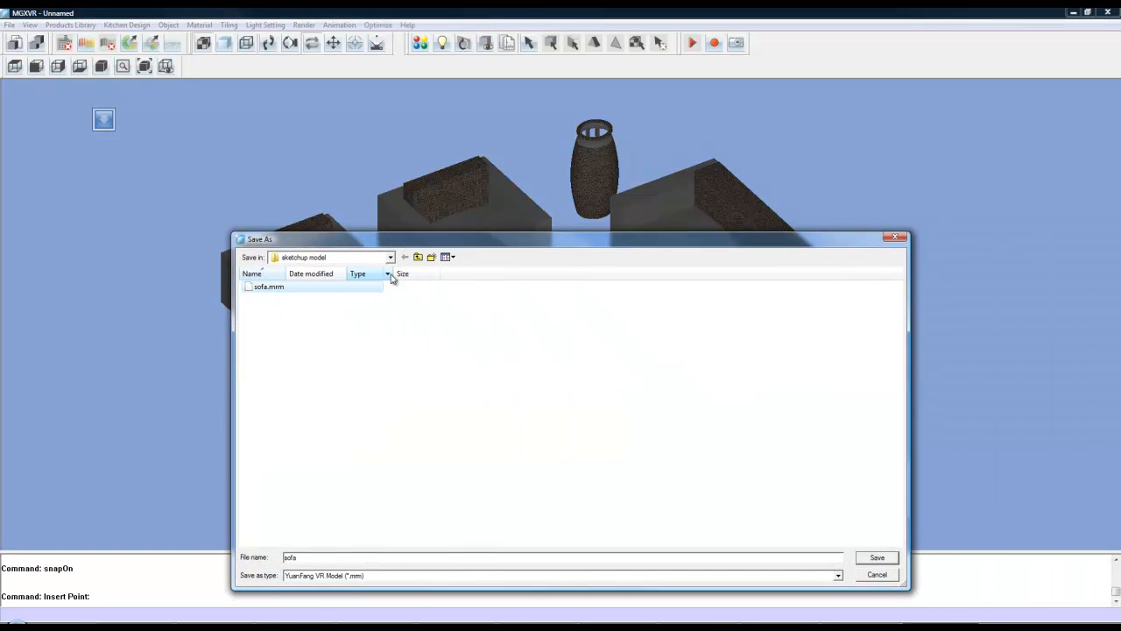
pyautogui.click(876, 557)
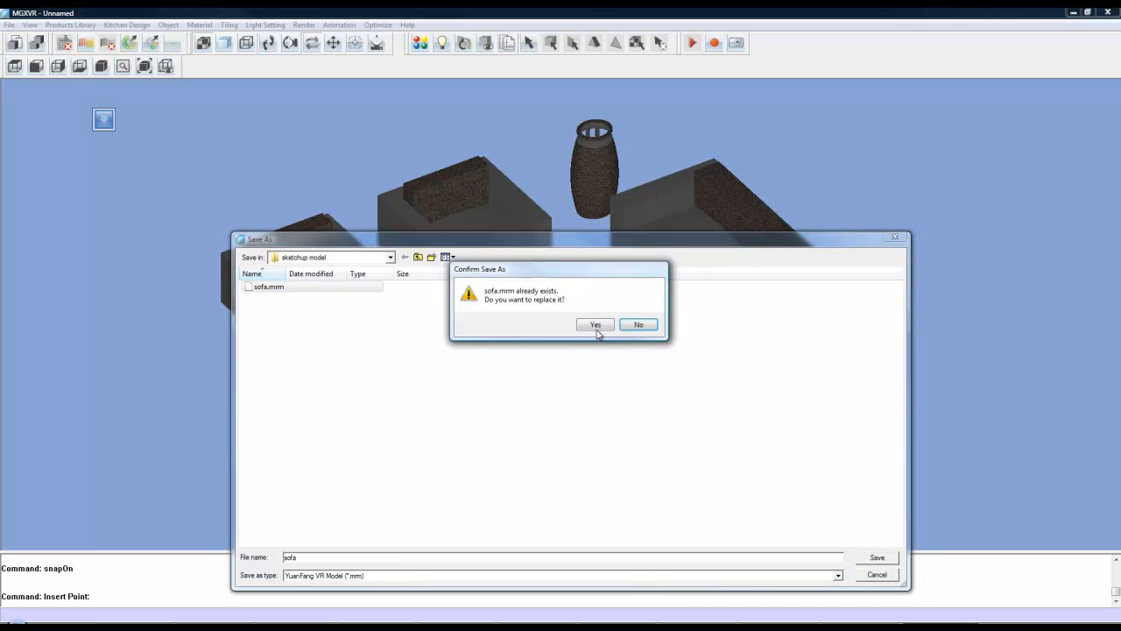
pyautogui.click(596, 324)
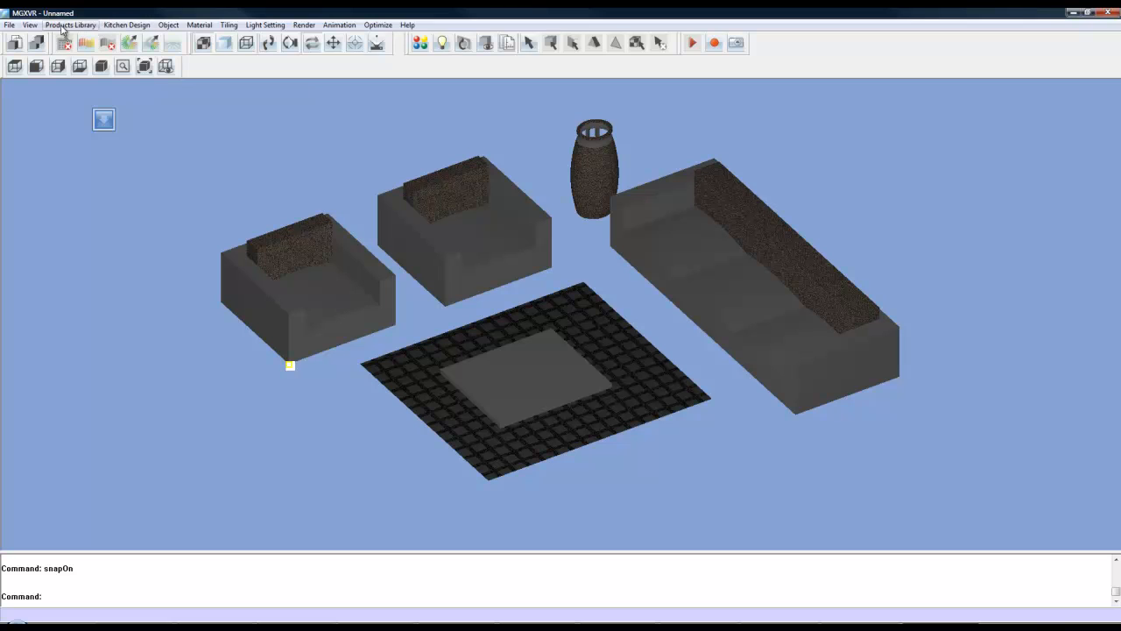
# Step: Start Import VR Block from Products Library, showing the folder with sofa.mrm
pyautogui.click(77, 25)
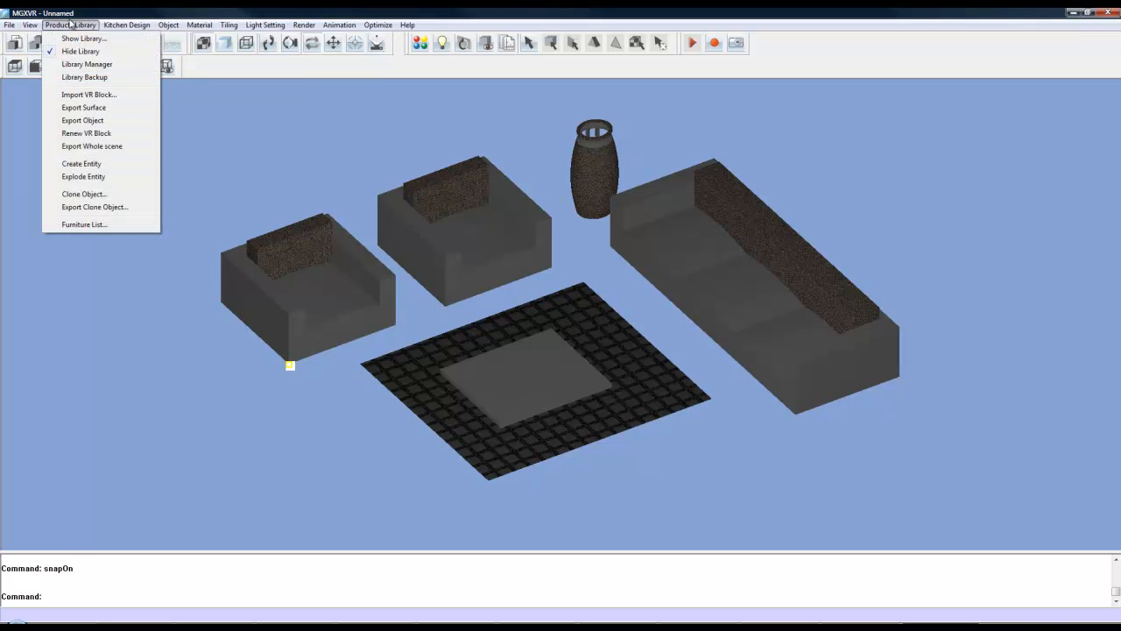
pyautogui.click(81, 95)
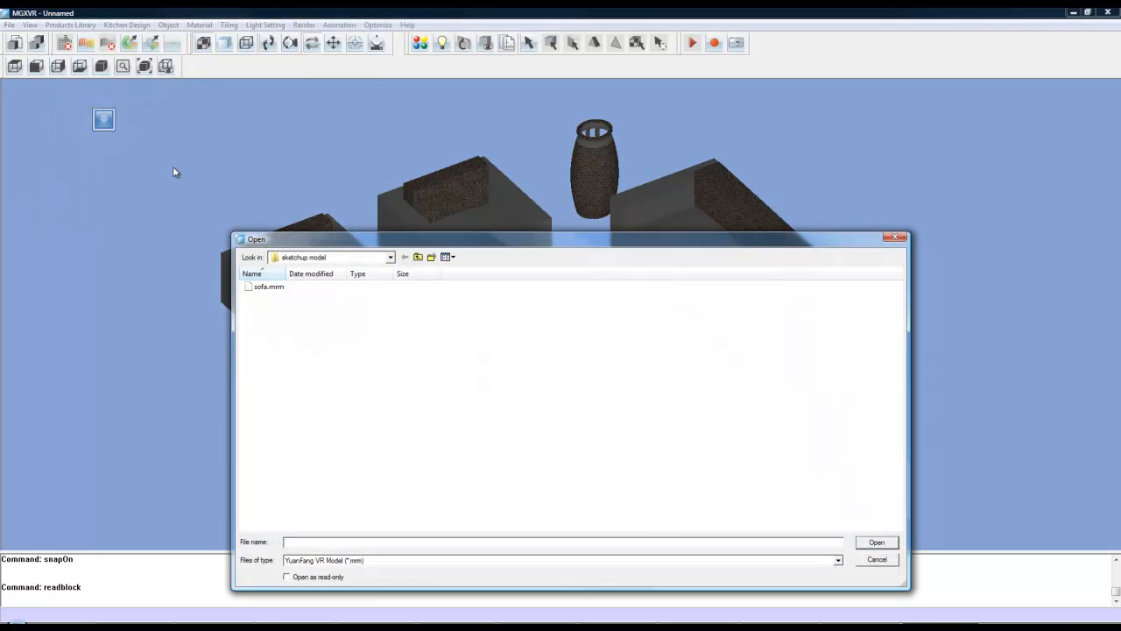